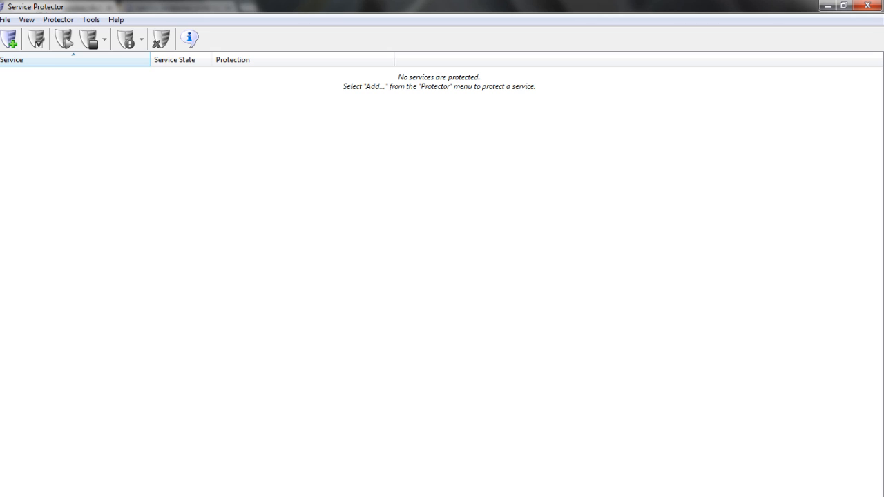
- Start adding a new protector from the Protector menu
click(11, 39)
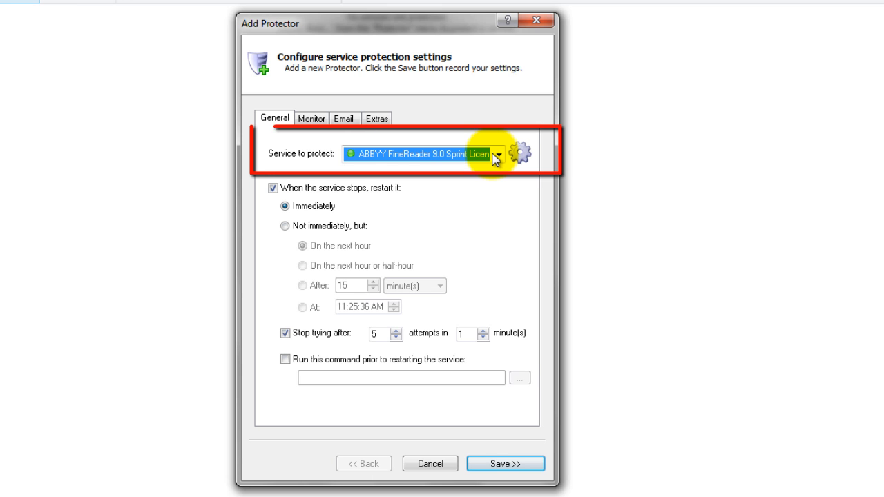
- Choose Print Spooler as the service to protect on the General tab
click(498, 154)
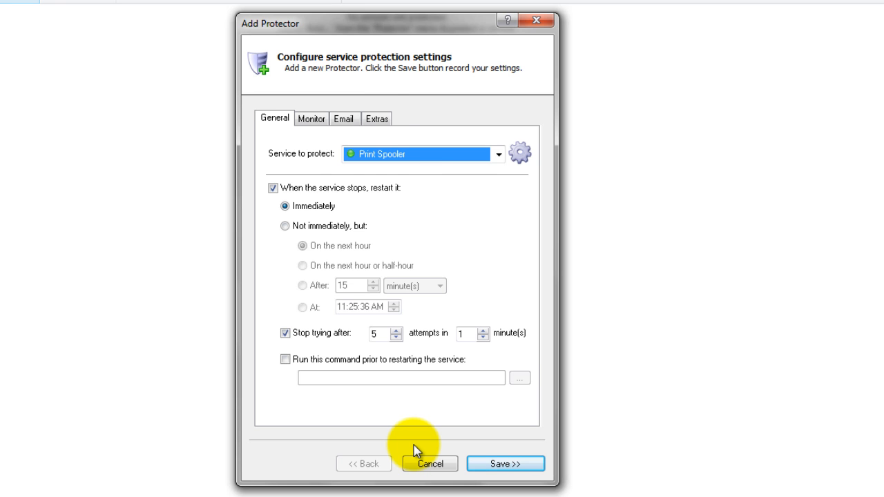
- On Extras, set C:\clean-print-spooler-folder.bat to run whenever the service stops
click(377, 119)
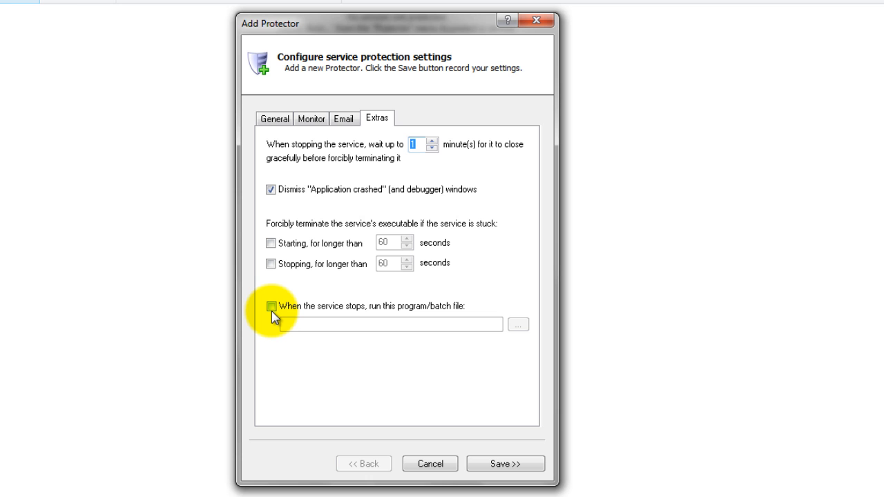
click(271, 307)
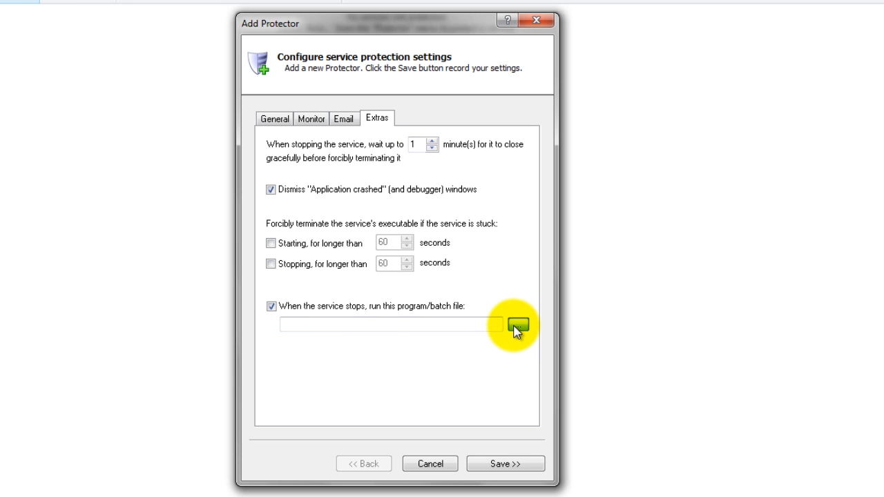
click(516, 326)
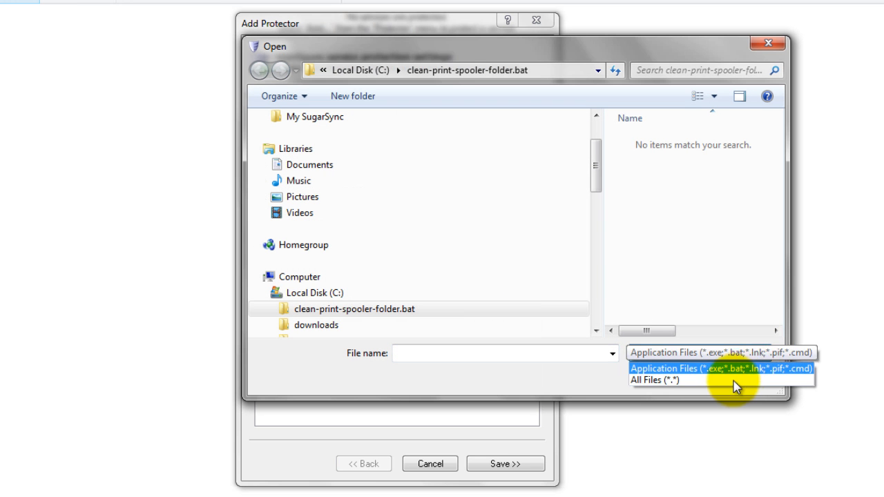
click(652, 380)
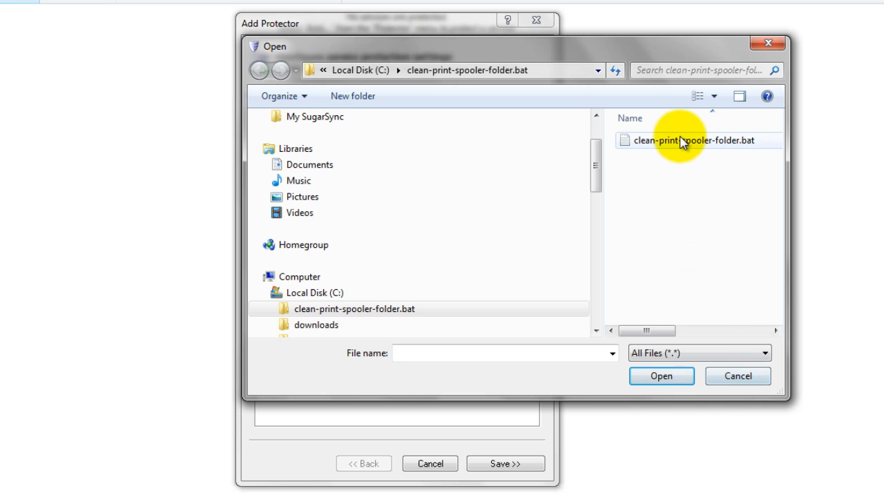
click(660, 375)
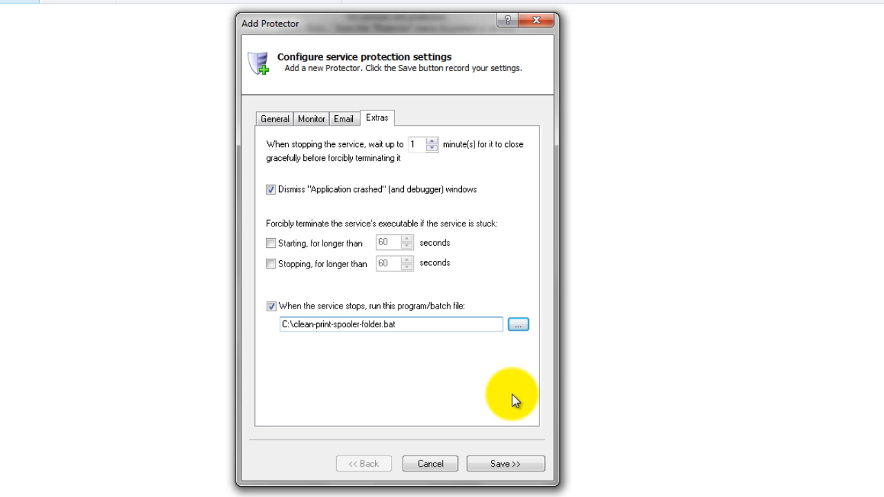
- Save the new protector so Print Spooler appears in the main service list
click(392, 323)
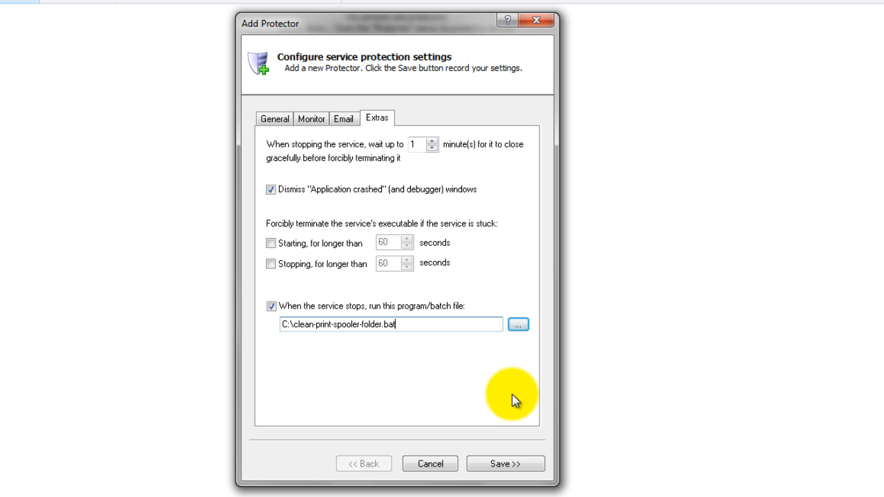
click(505, 464)
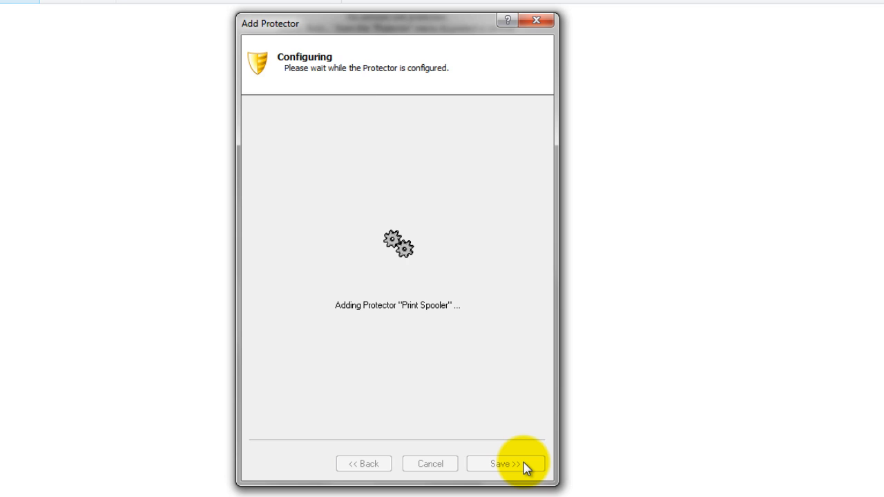
click(504, 464)
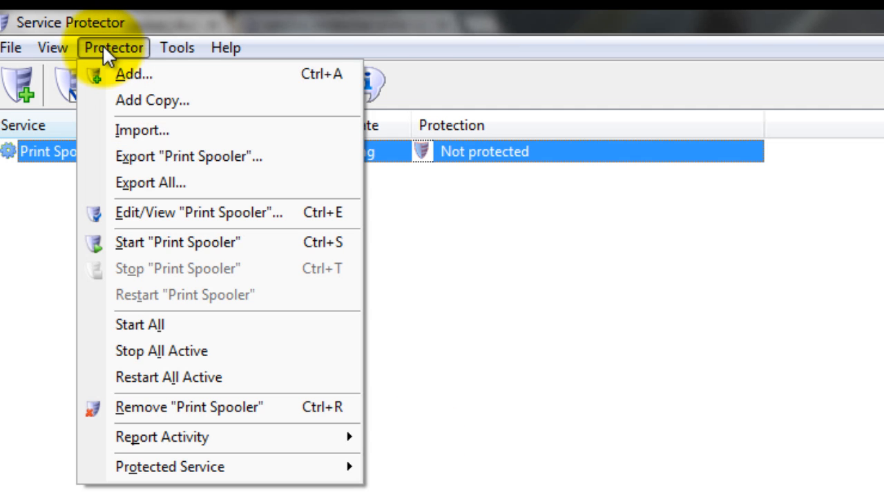
- Start protecting Print Spooler until its status shows Running and Protected
click(177, 241)
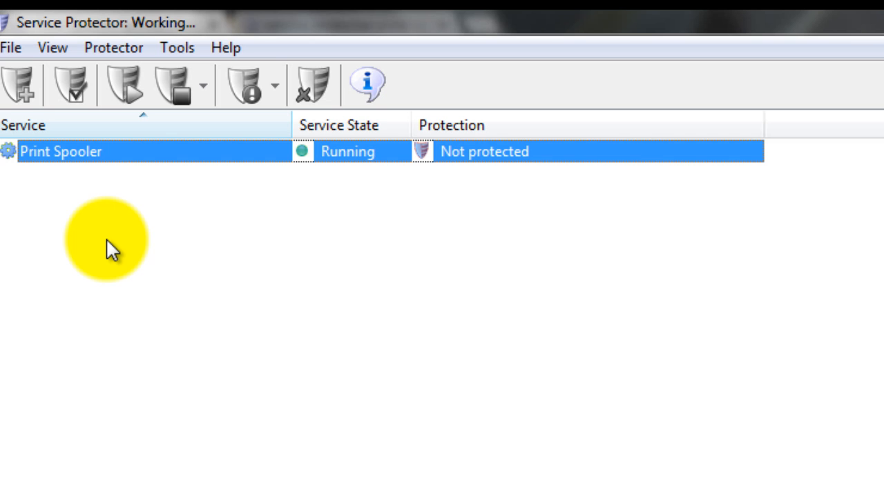
click(69, 85)
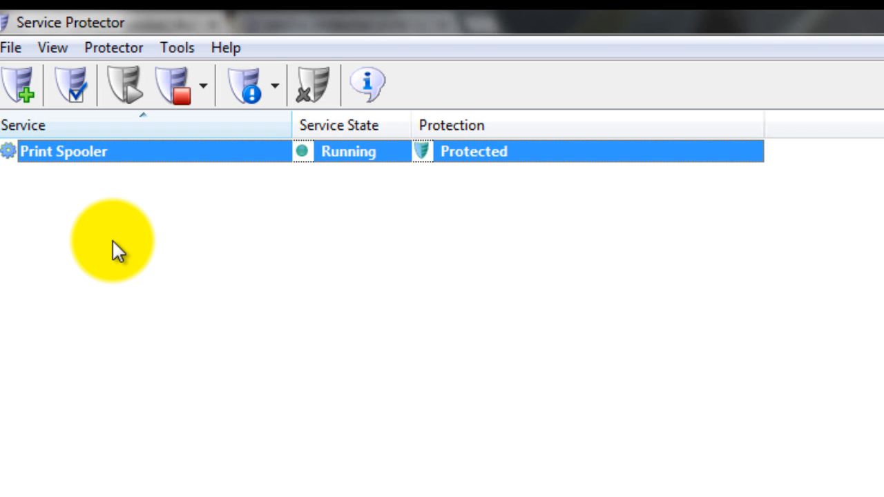
mouse_move(125, 223)
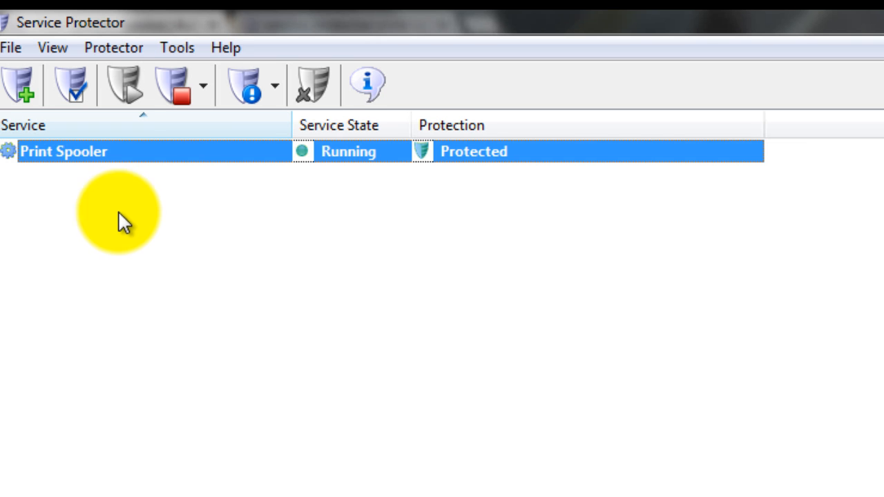
- Reopen the Print Spooler protector and check the Email and Extras settings, confirming the batch file
click(113, 46)
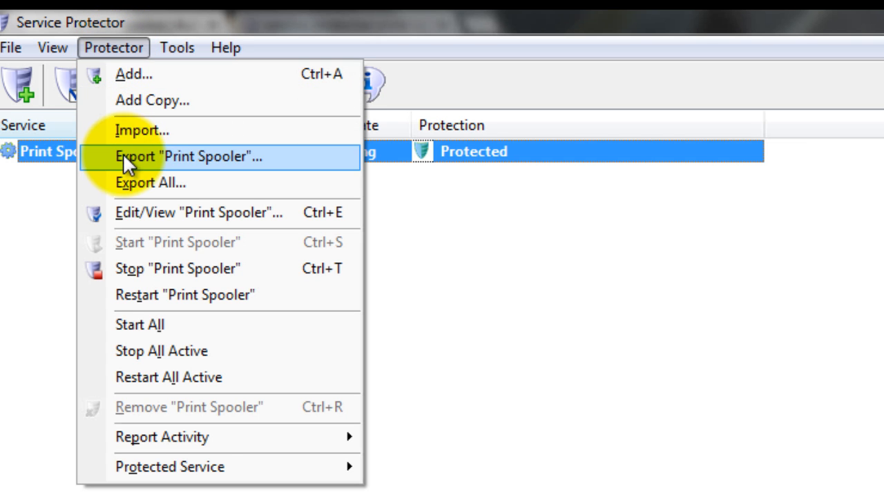
click(199, 212)
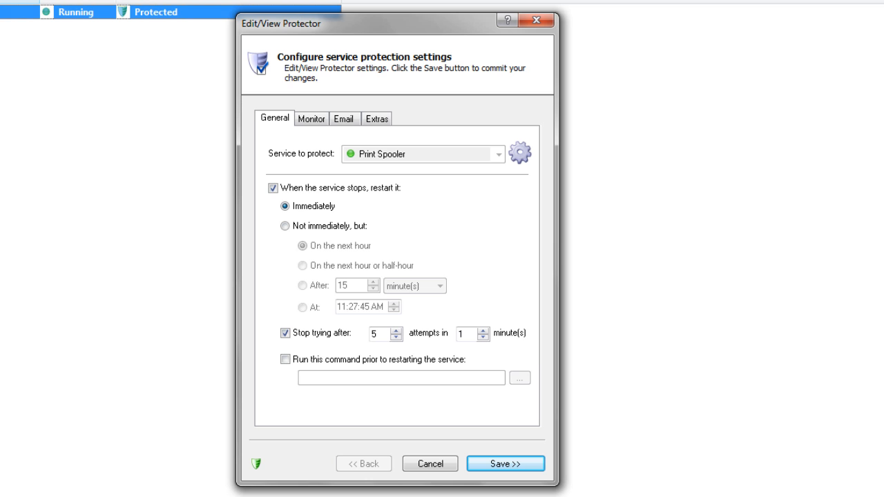
click(344, 119)
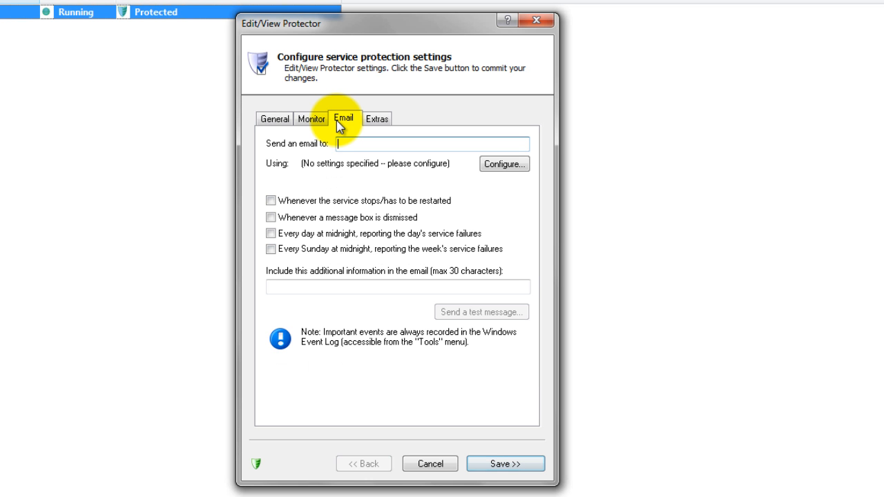
mouse_move(344, 127)
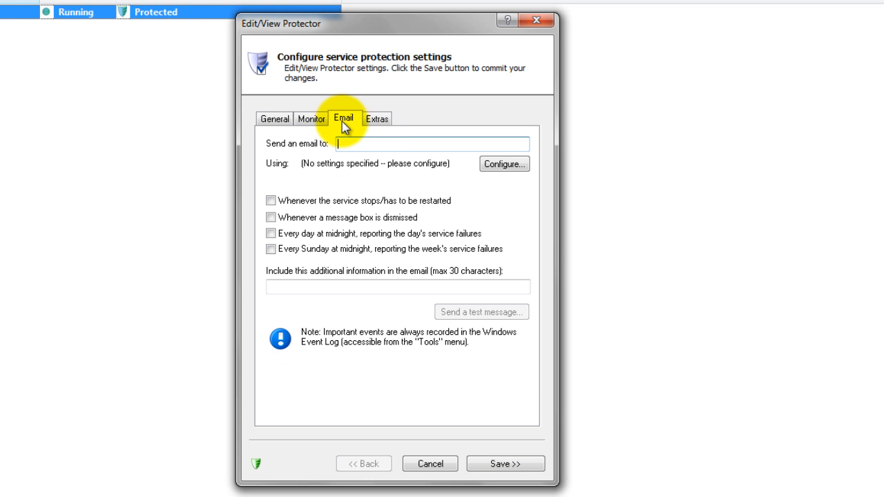
click(376, 119)
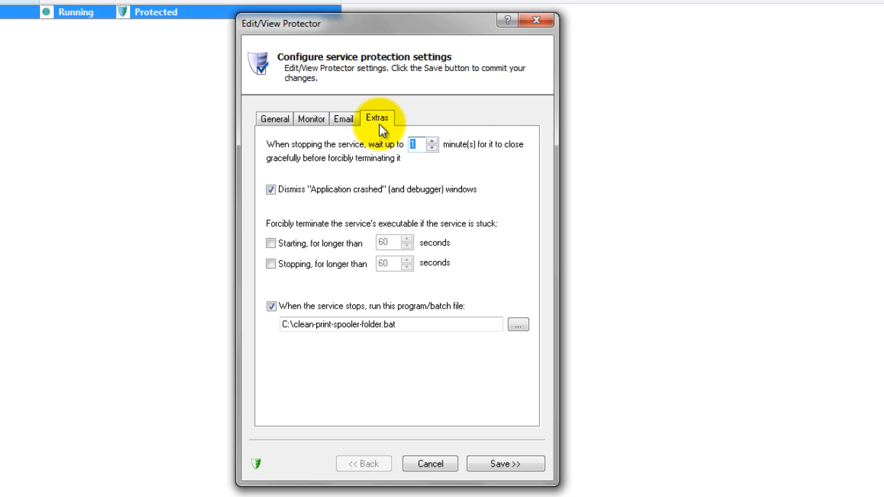